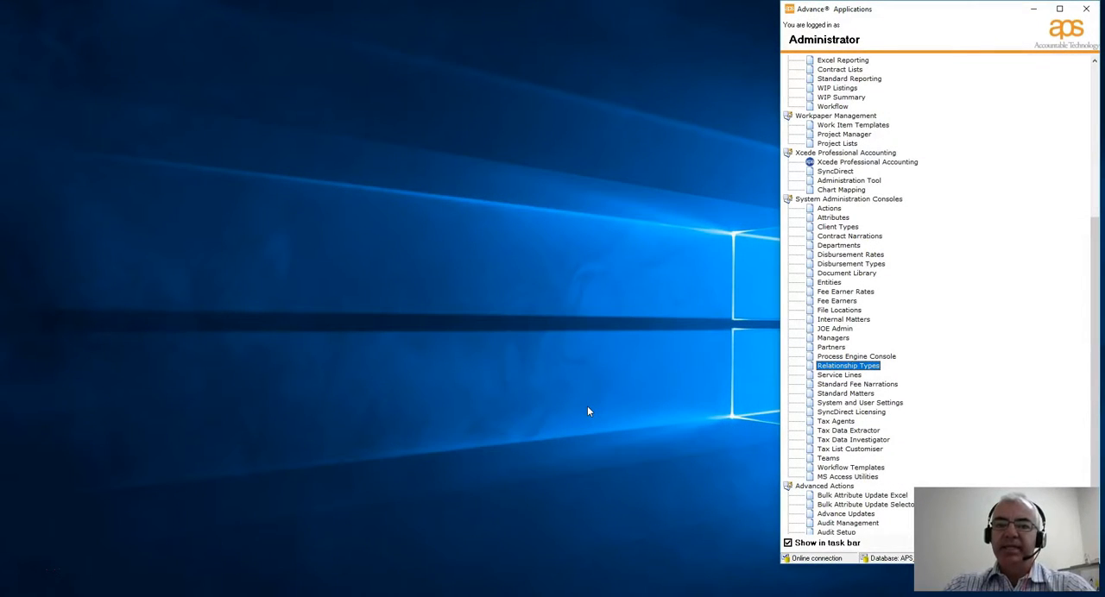
pyautogui.moveTo(849, 375)
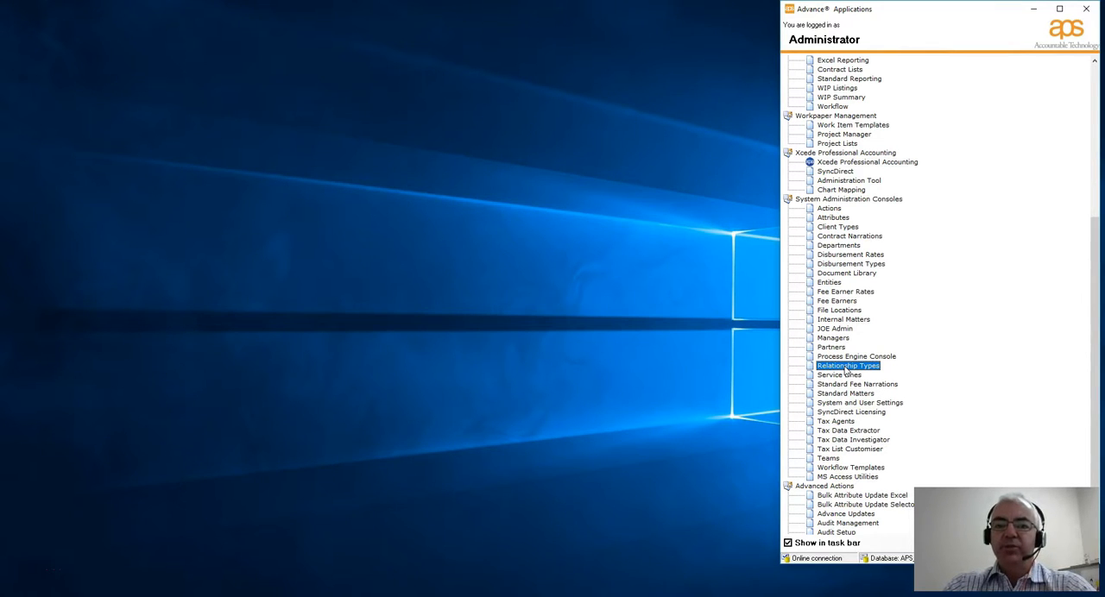
# Launch the Relationship Type Console from the Advance Applications list
pyautogui.doubleClick(847, 364)
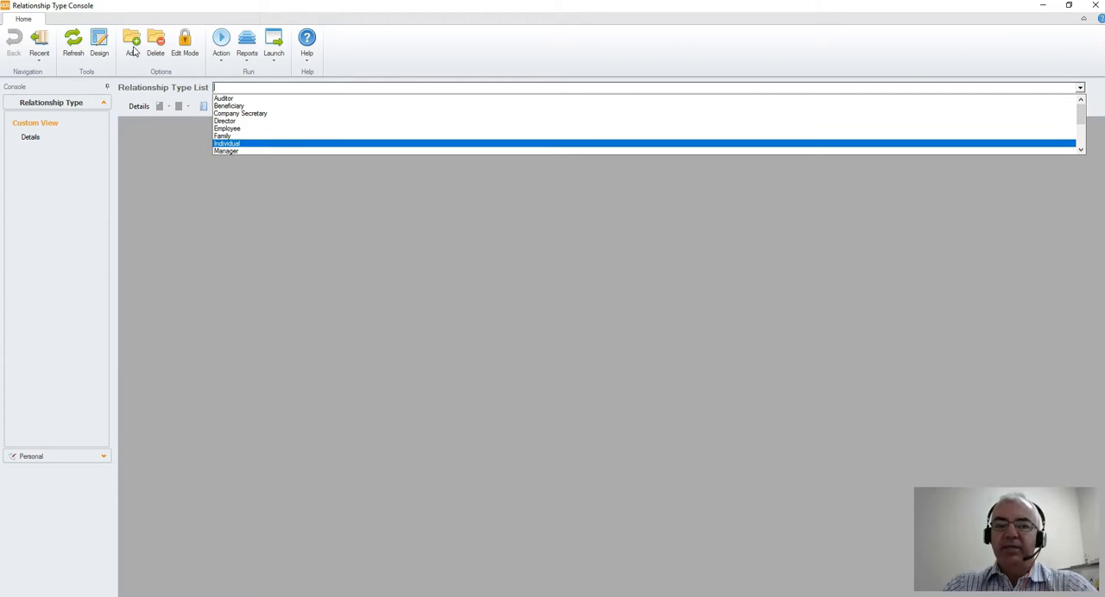
# Add a CEO relationship type with CEO as reverse description, save it and close the console
pyautogui.click(132, 43)
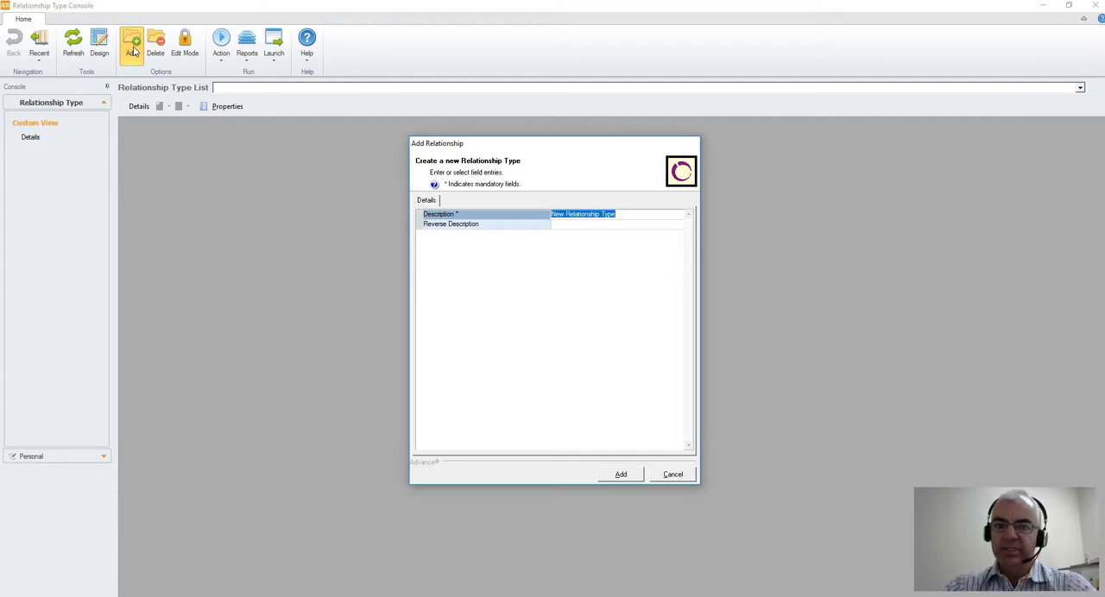
pyautogui.write('CEO')
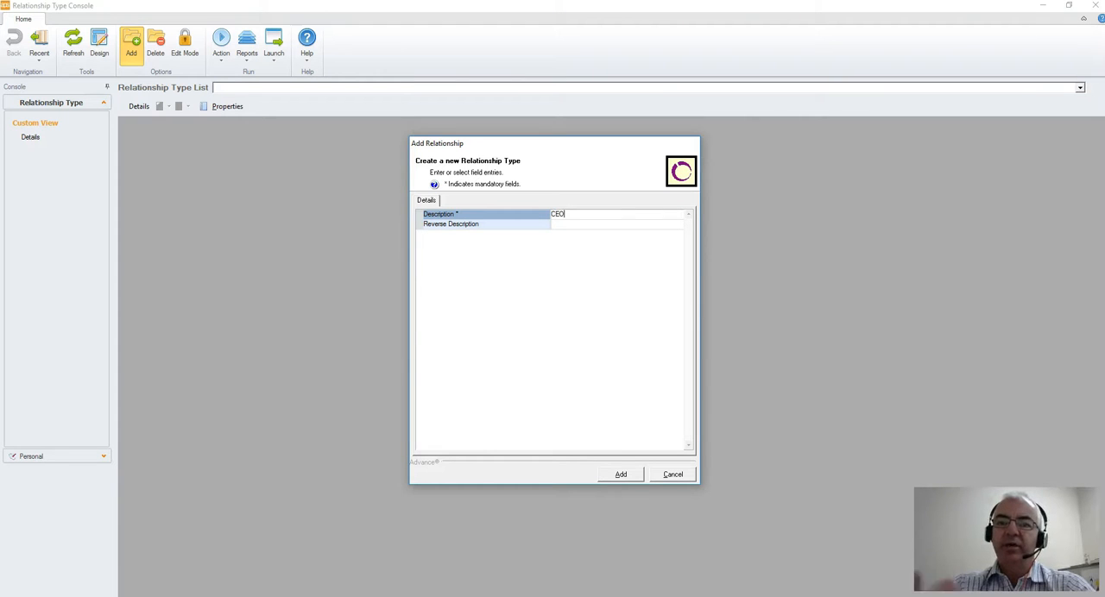
pyautogui.click(483, 225)
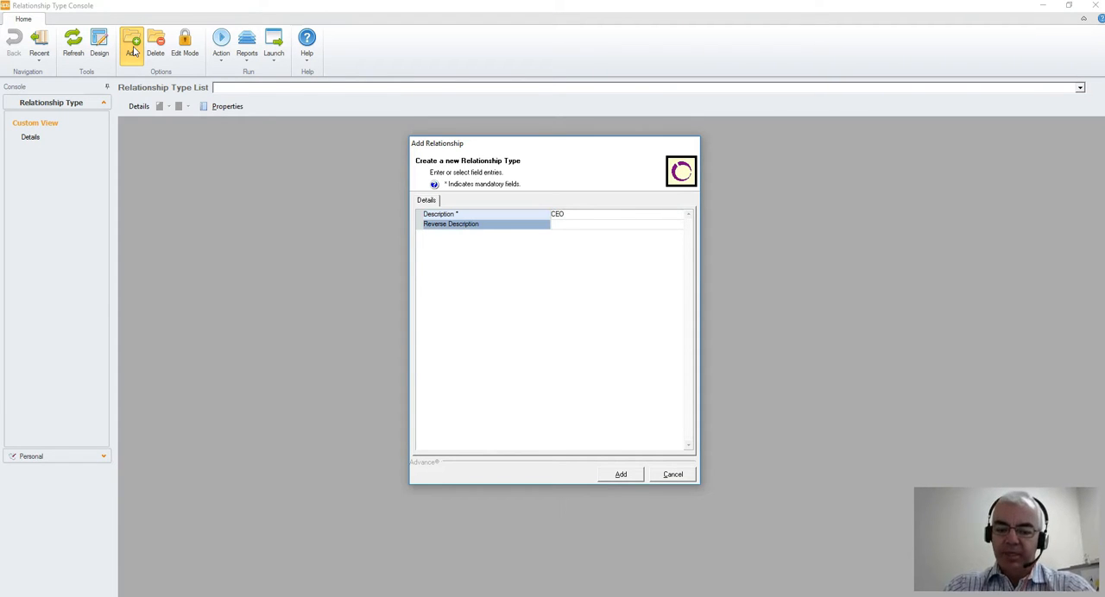
pyautogui.write('CEO')
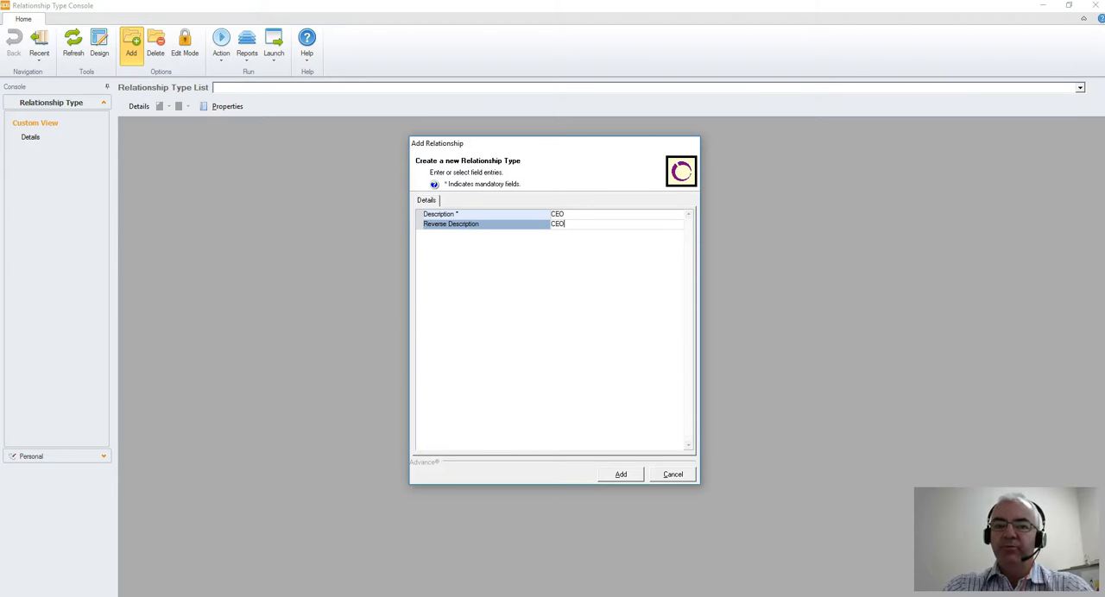
pyautogui.moveTo(316, 119)
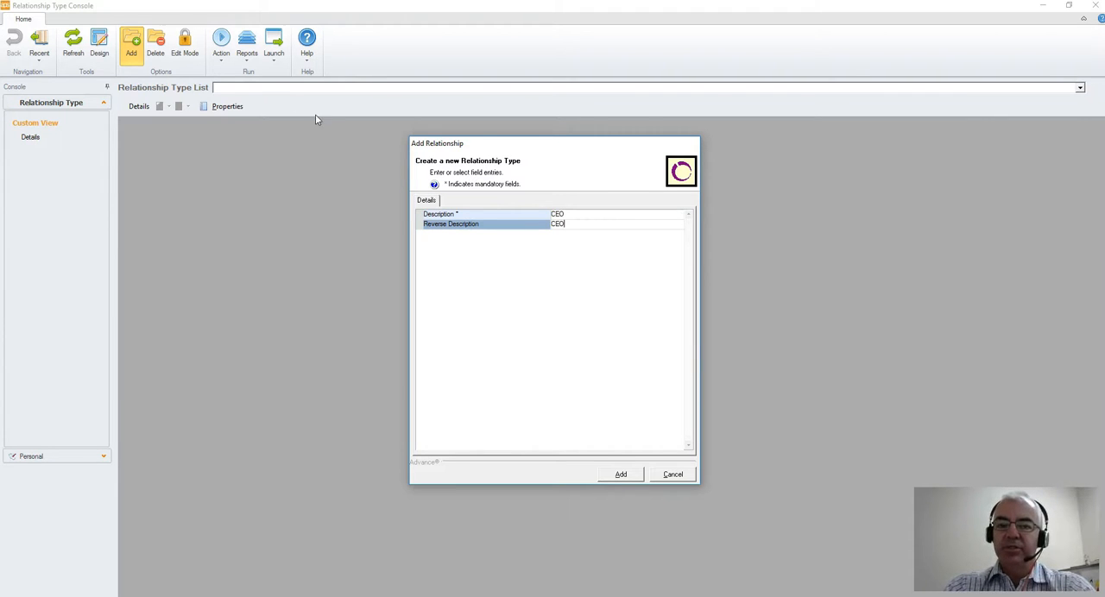
pyautogui.click(619, 473)
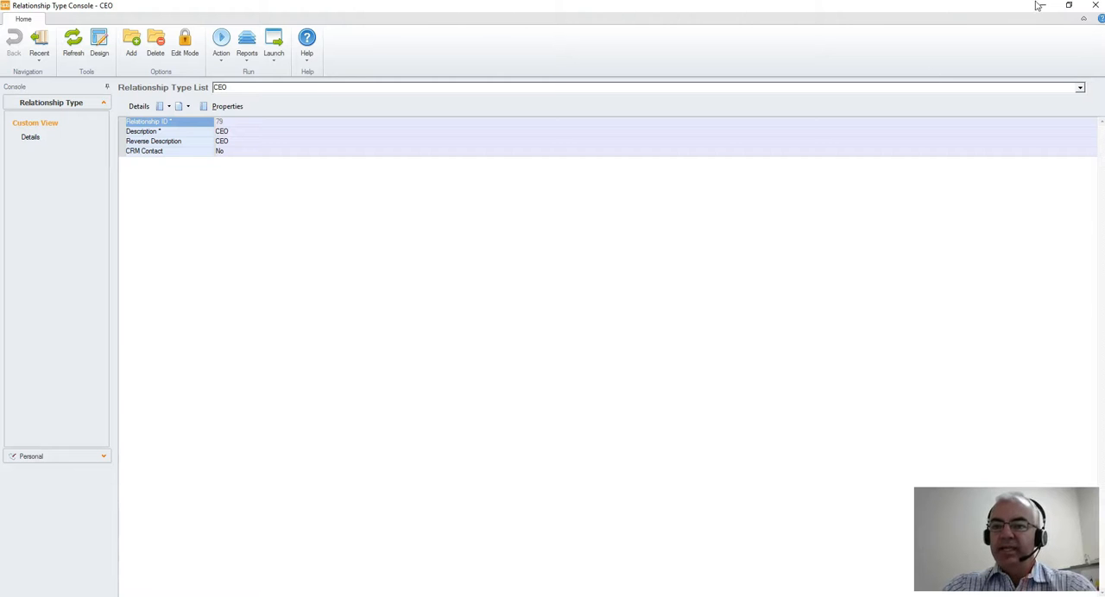
pyautogui.click(1094, 5)
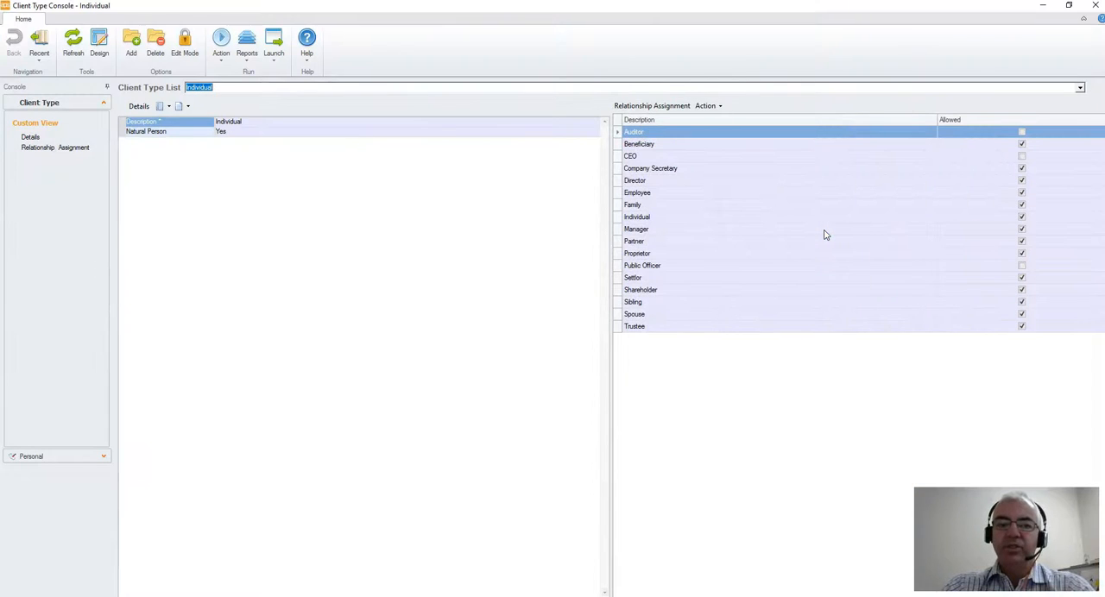
pyautogui.moveTo(645, 246)
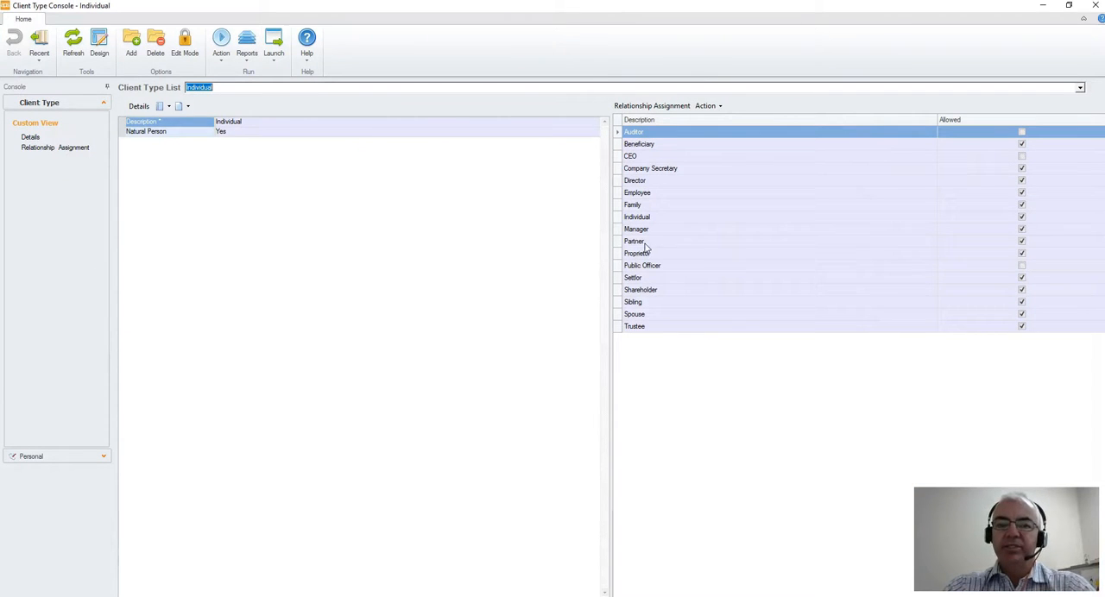
# In edit mode, mark CEO as allowed for Individual clients and select the Company client type
pyautogui.click(185, 43)
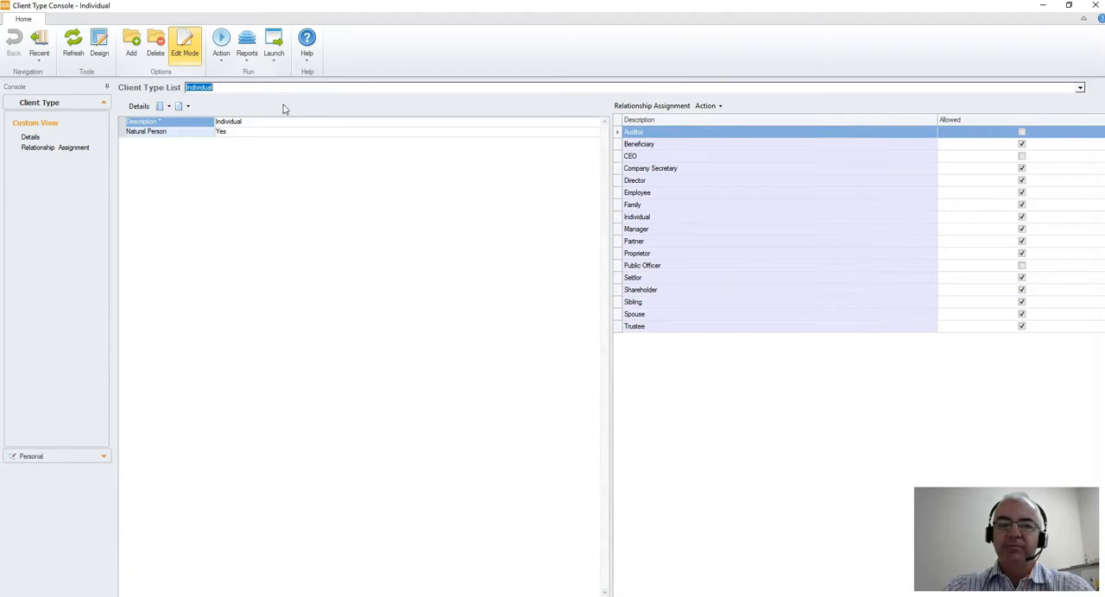
pyautogui.moveTo(228, 104)
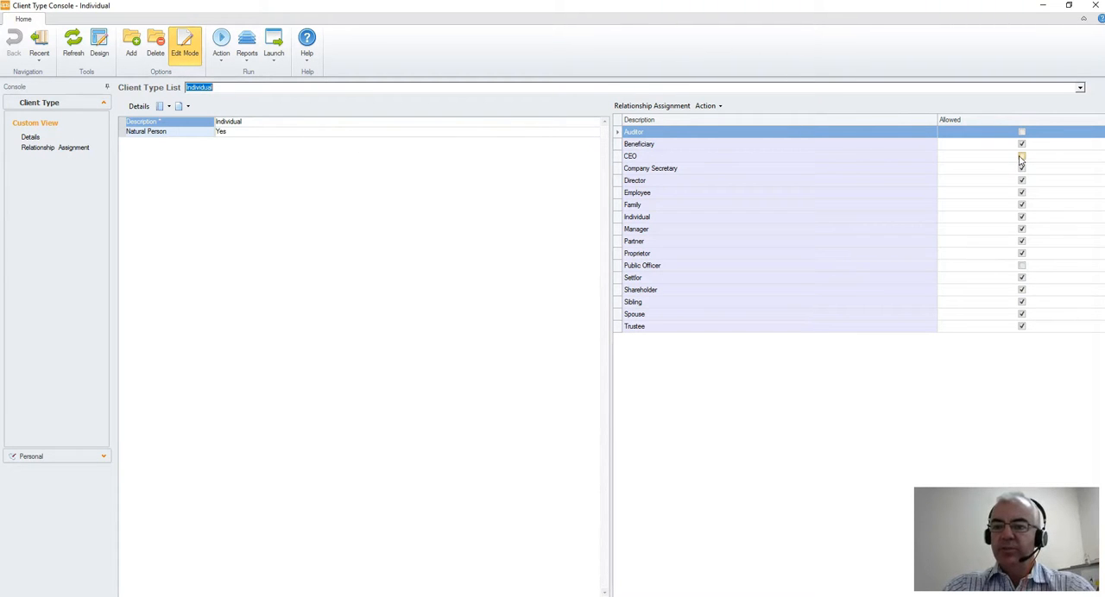
pyautogui.click(777, 156)
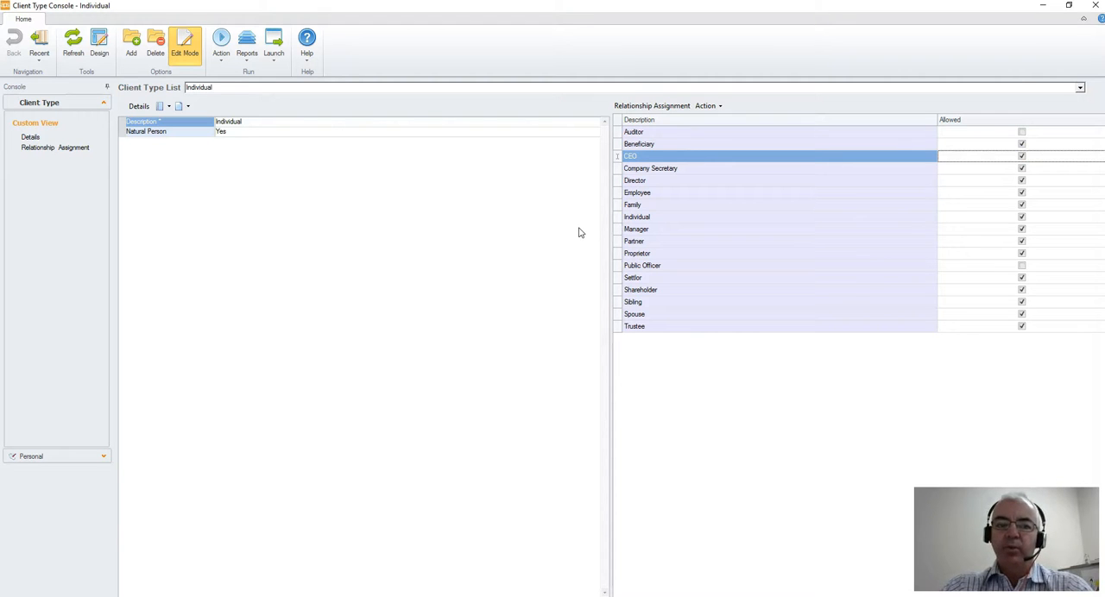
pyautogui.tripleClick(198, 86)
pyautogui.write('Company')
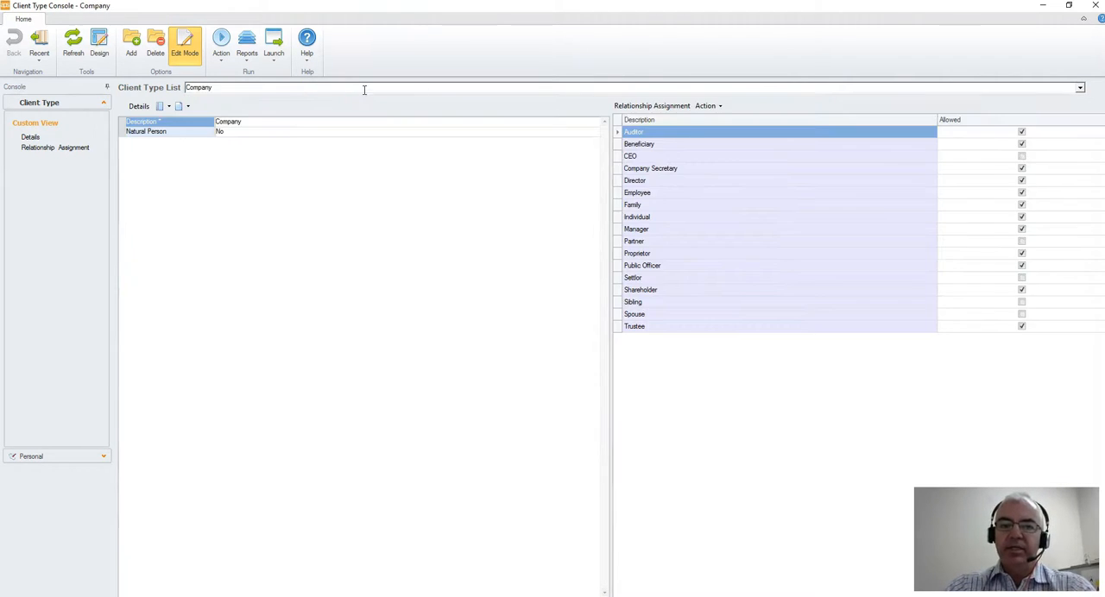
# Mark CEO as allowed for the Company client type and commit the change
pyautogui.click(1022, 155)
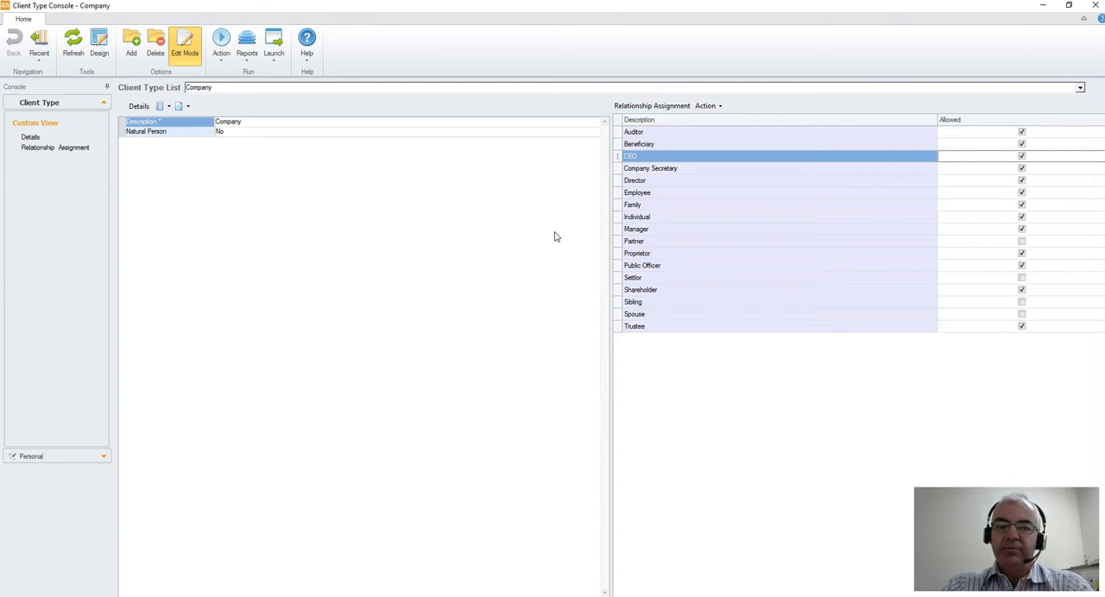
pyautogui.click(734, 314)
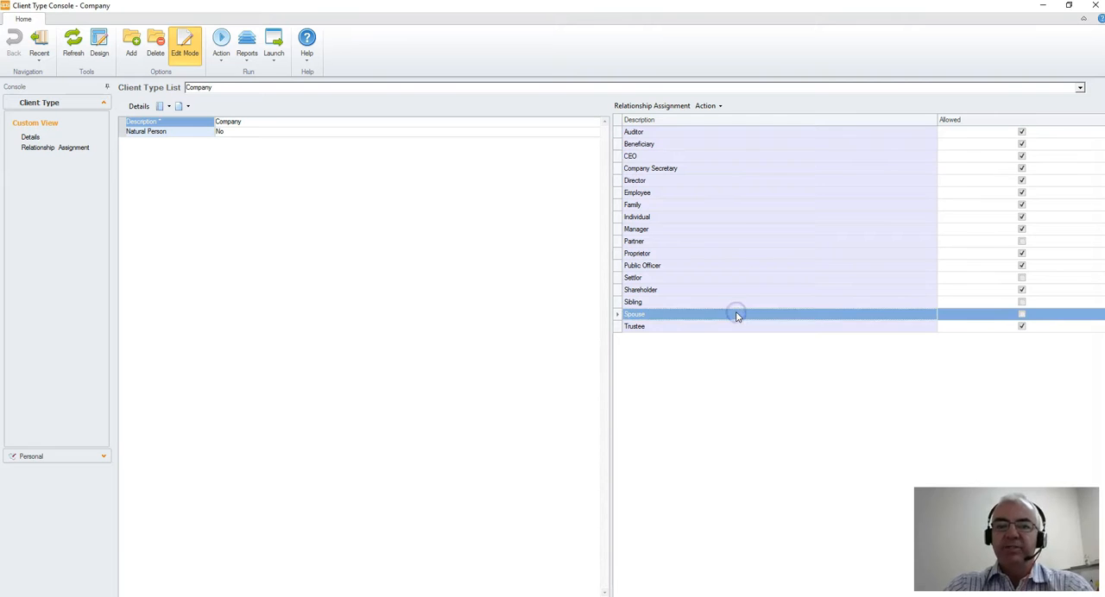